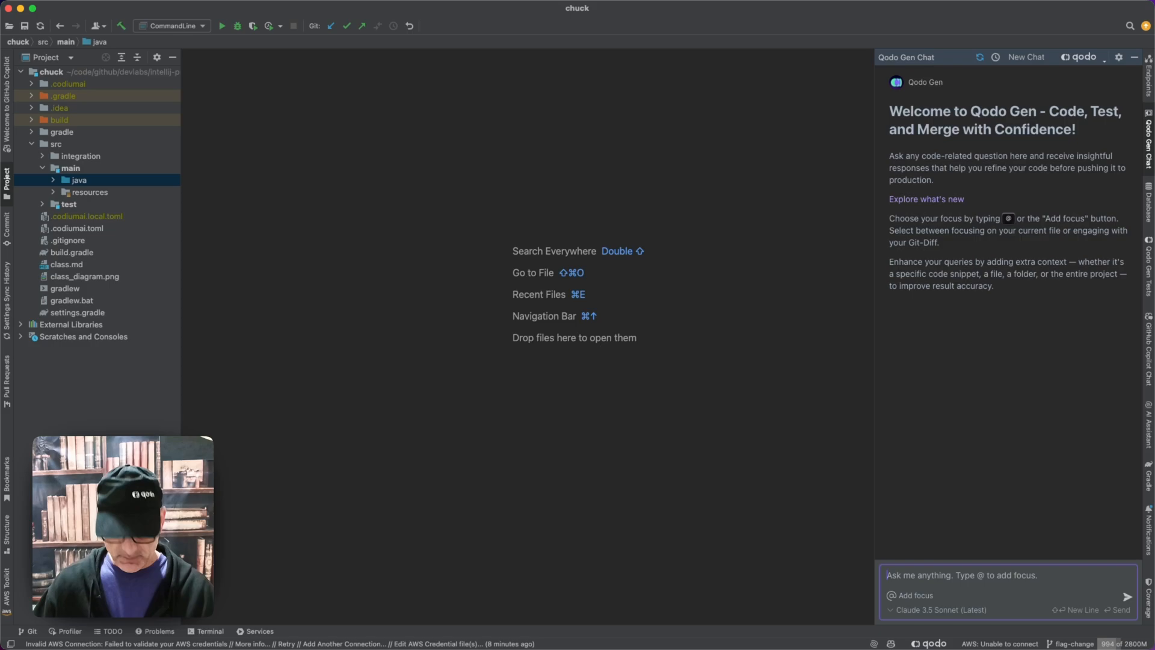
Send Qodo Gen the NullPointerException stack trace with 'find the problem and fix it'.
left_click(910, 595)
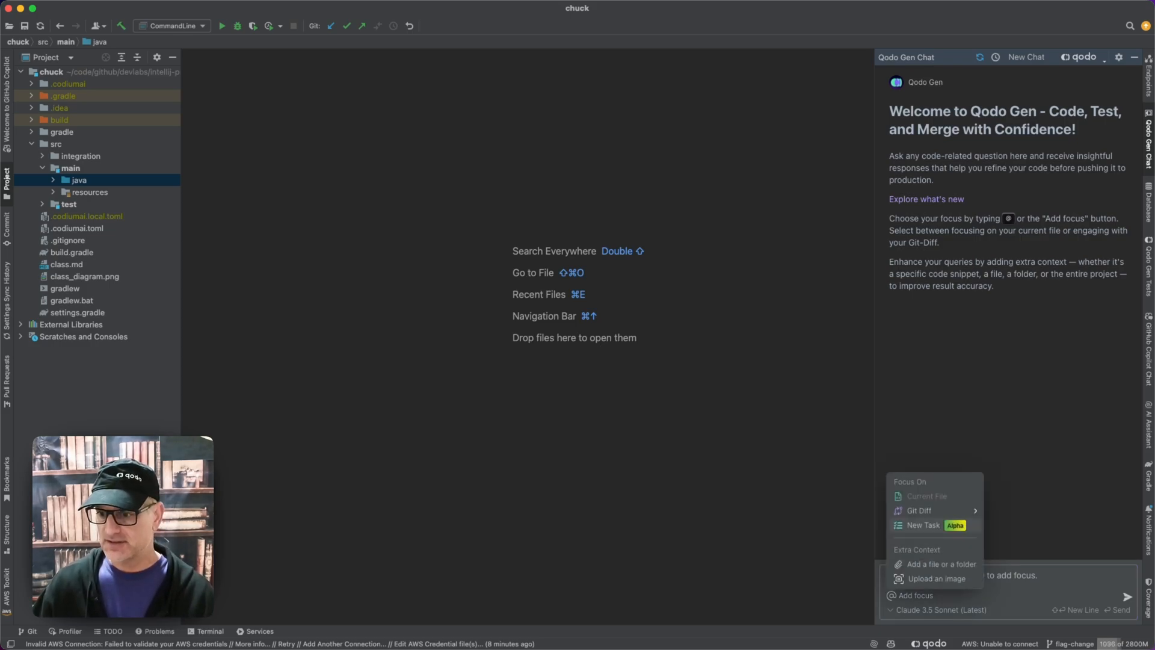
left_click(941, 564)
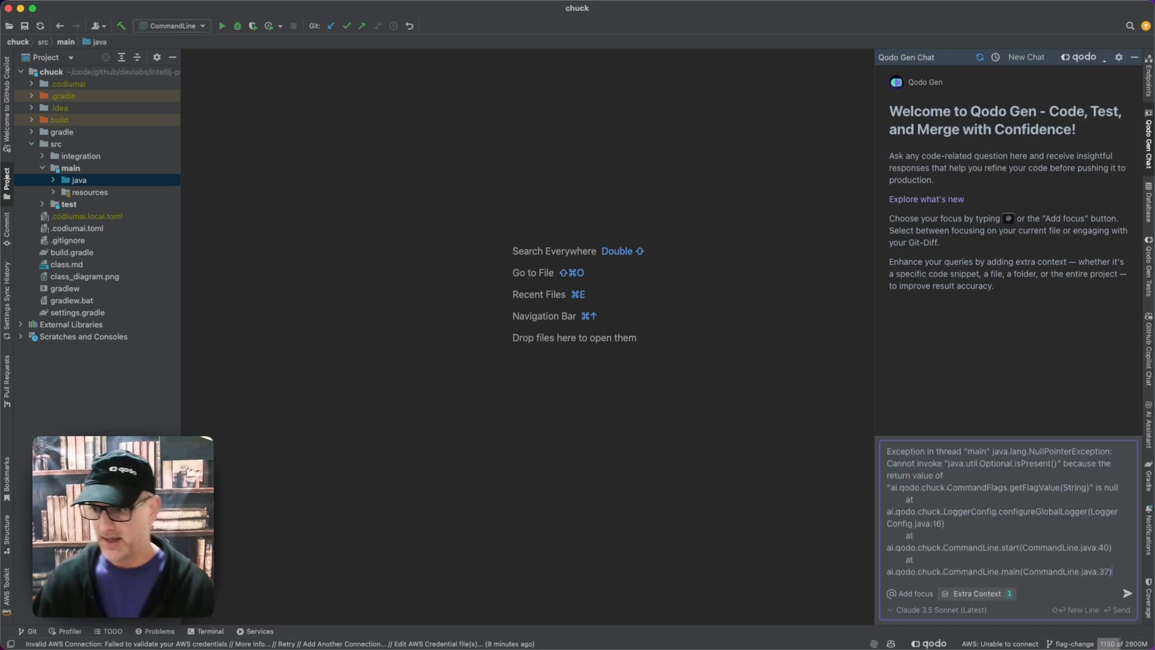
type("find the pr")
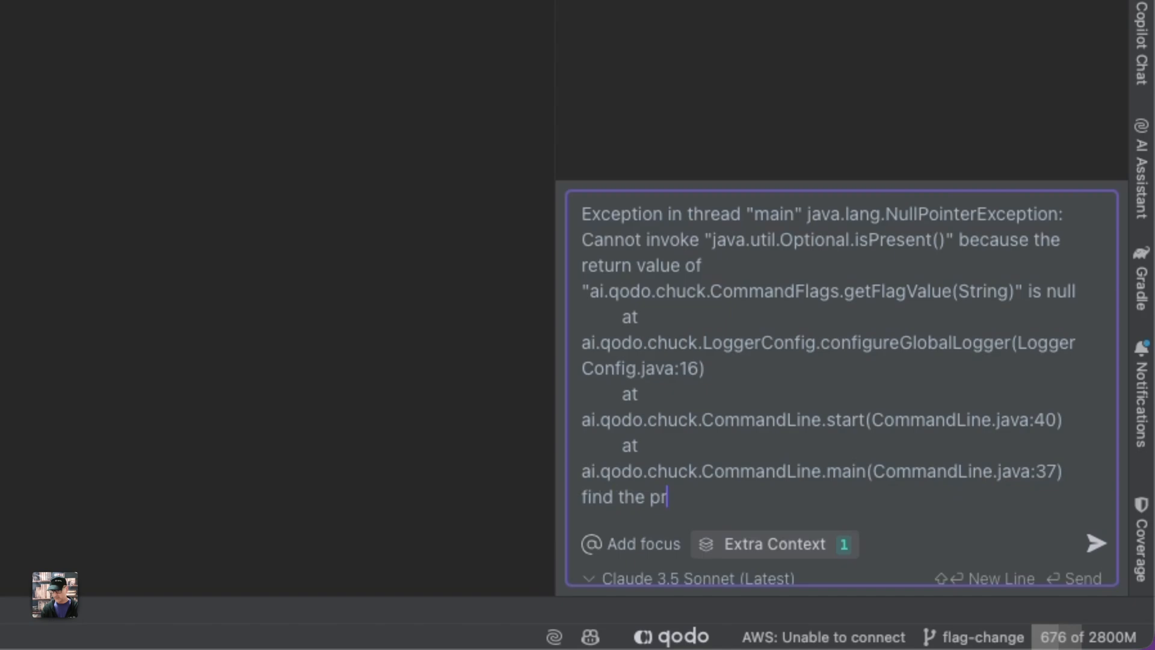
type("oblem and")
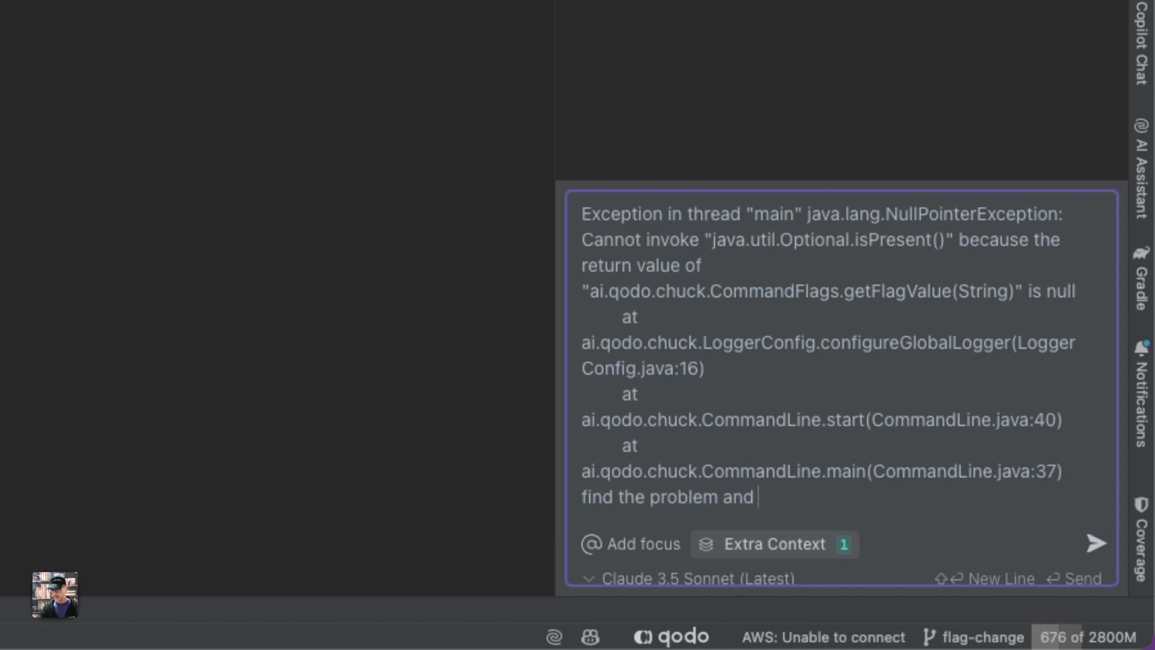
left_click(1096, 544)
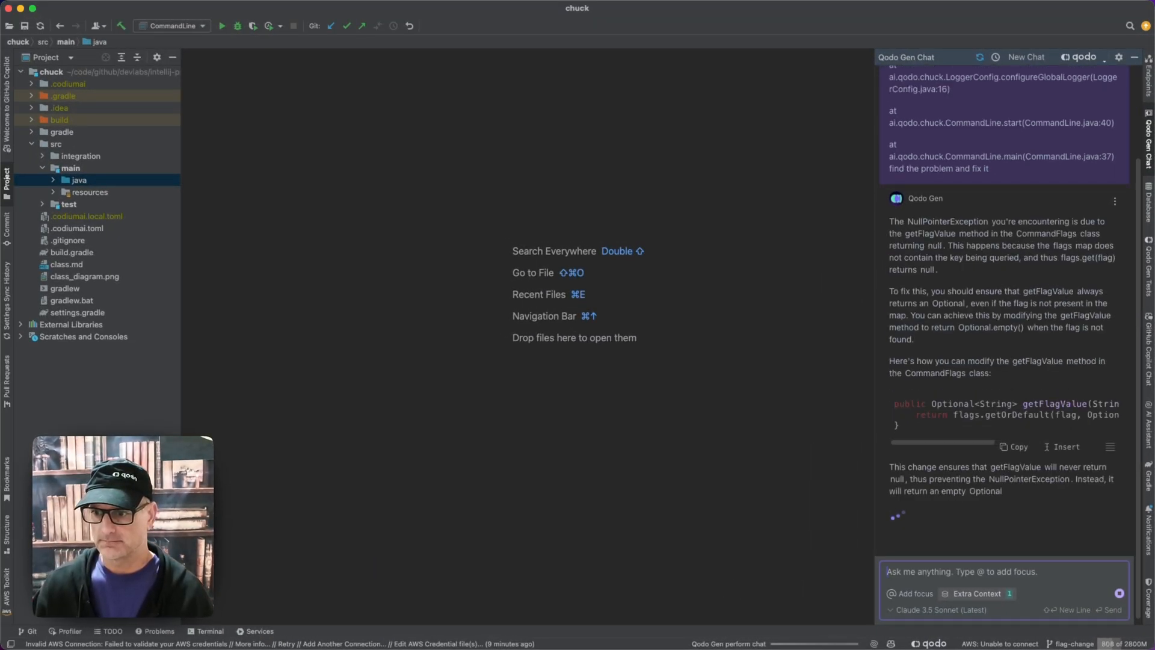
Read Qodo Gen's suggested getOrDefault fix and bring up CommandFlags.java.
scroll("down", 3)
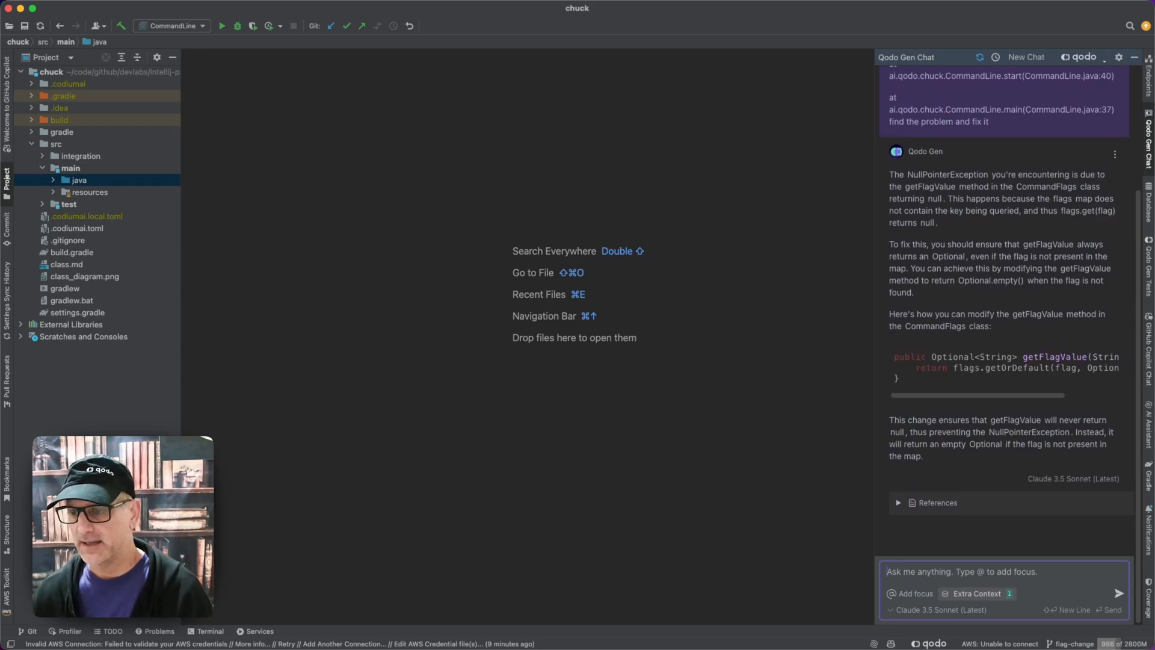
left_click(78, 180)
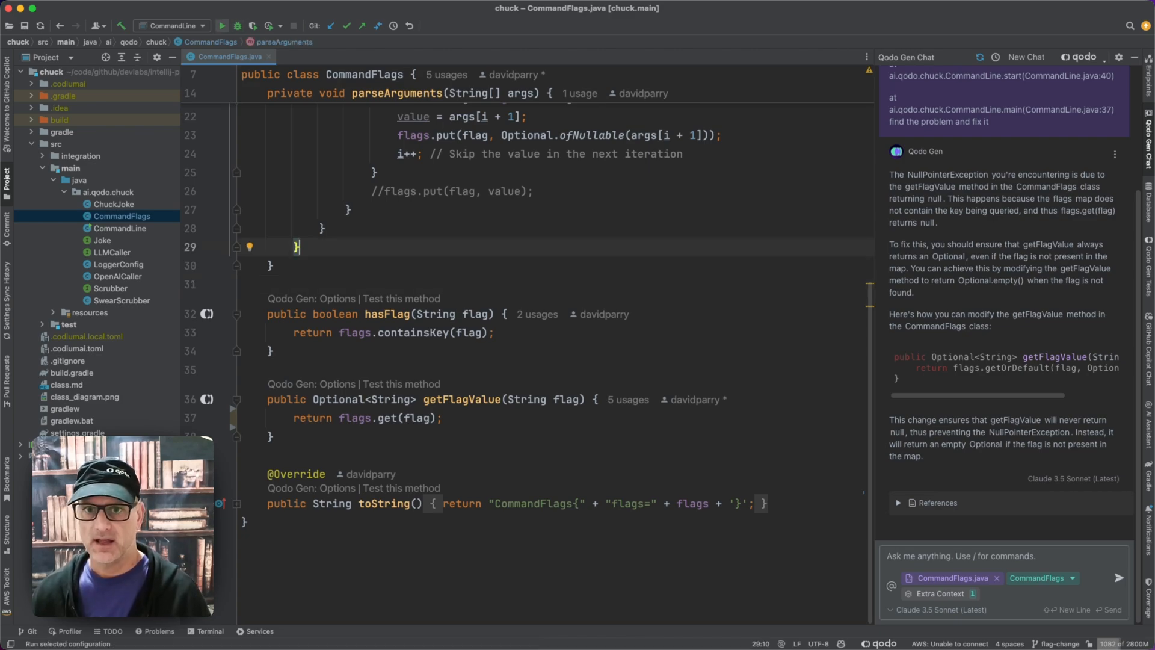
Rerun the CommandLine configuration, reproducing the getFlagValue NullPointerException.
left_click(221, 25)
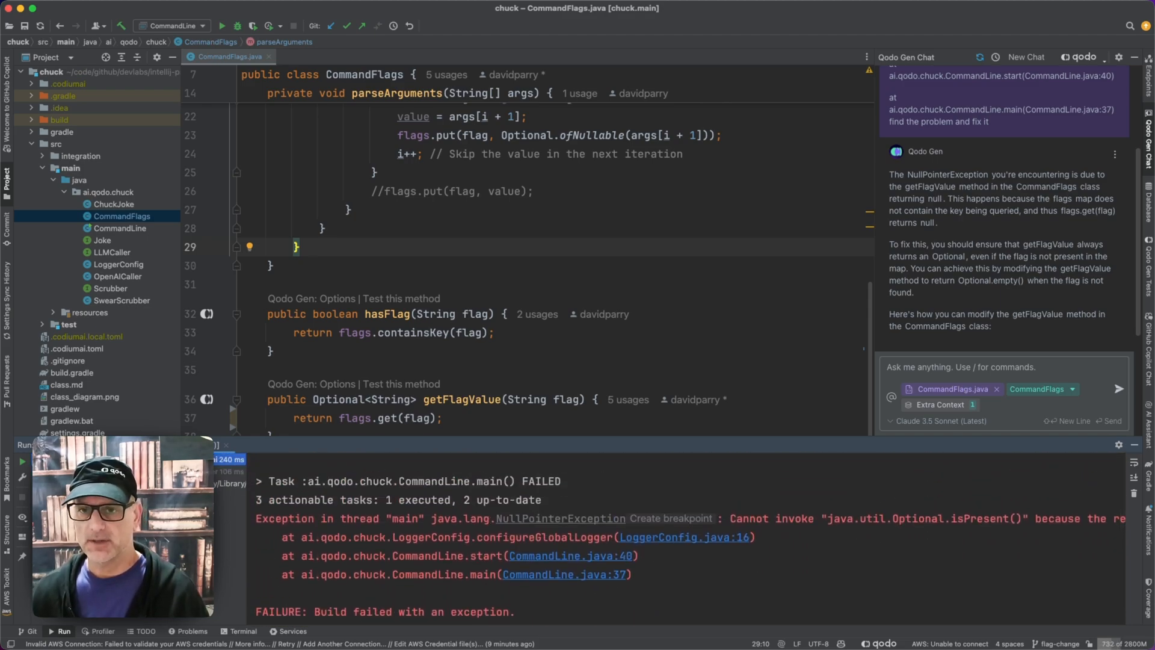
Apply the getOrDefault(flag, Optional.empty()) fix, reformat the file, and rerun CommandLine.
scroll("down", 3)
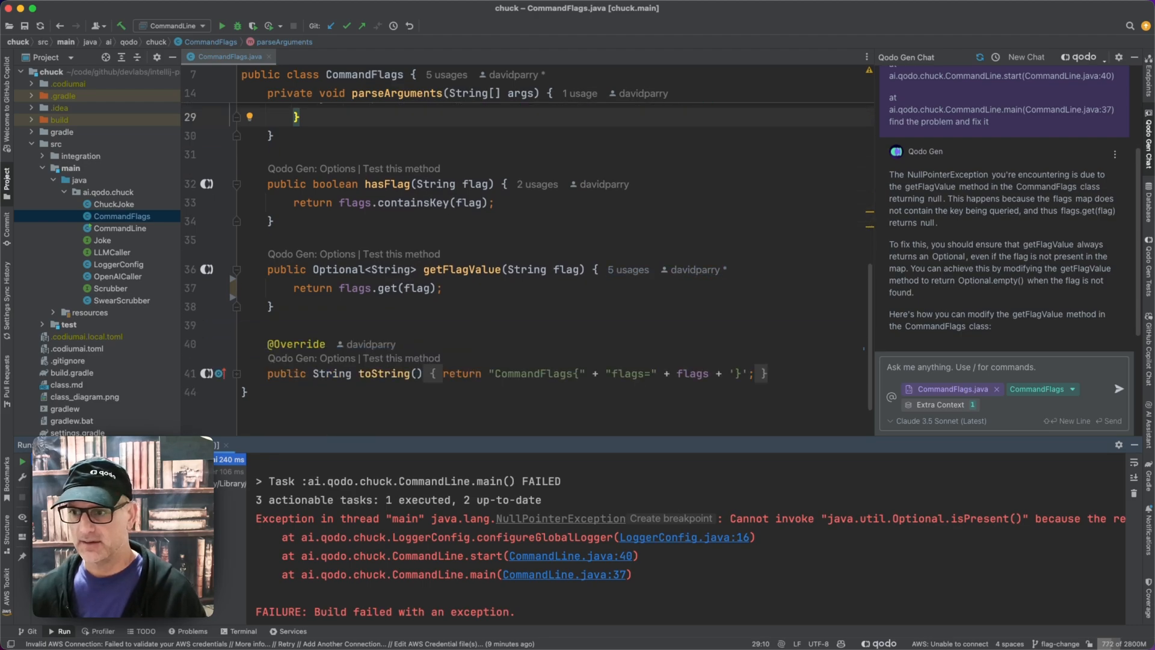
scroll("down", 3)
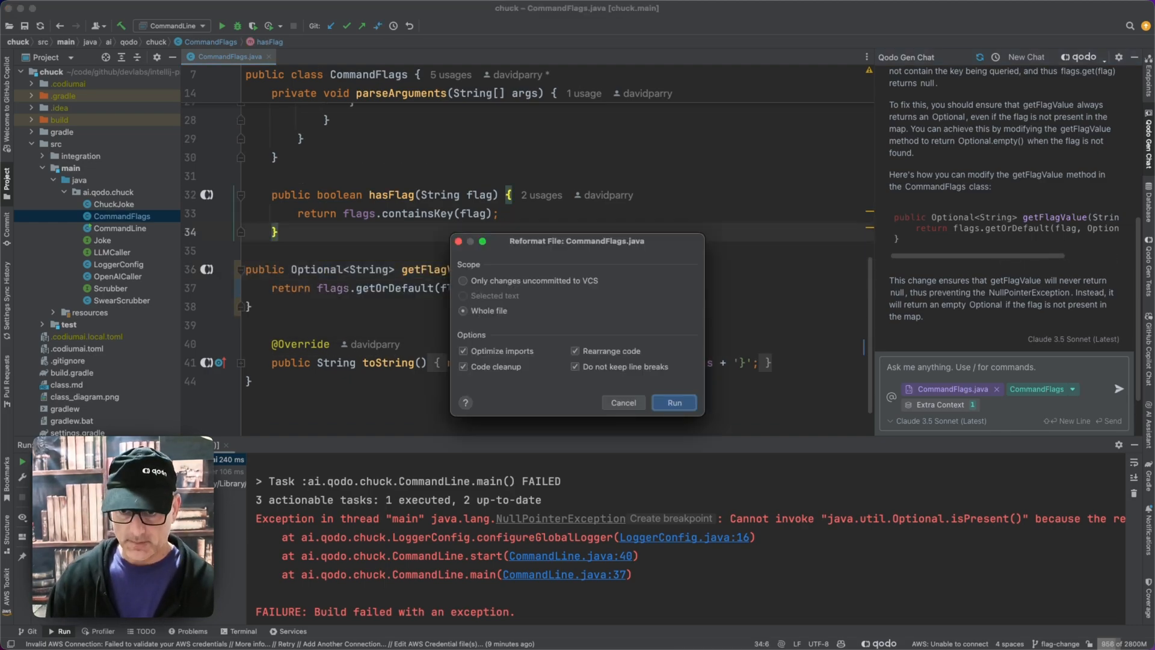
left_click(672, 402)
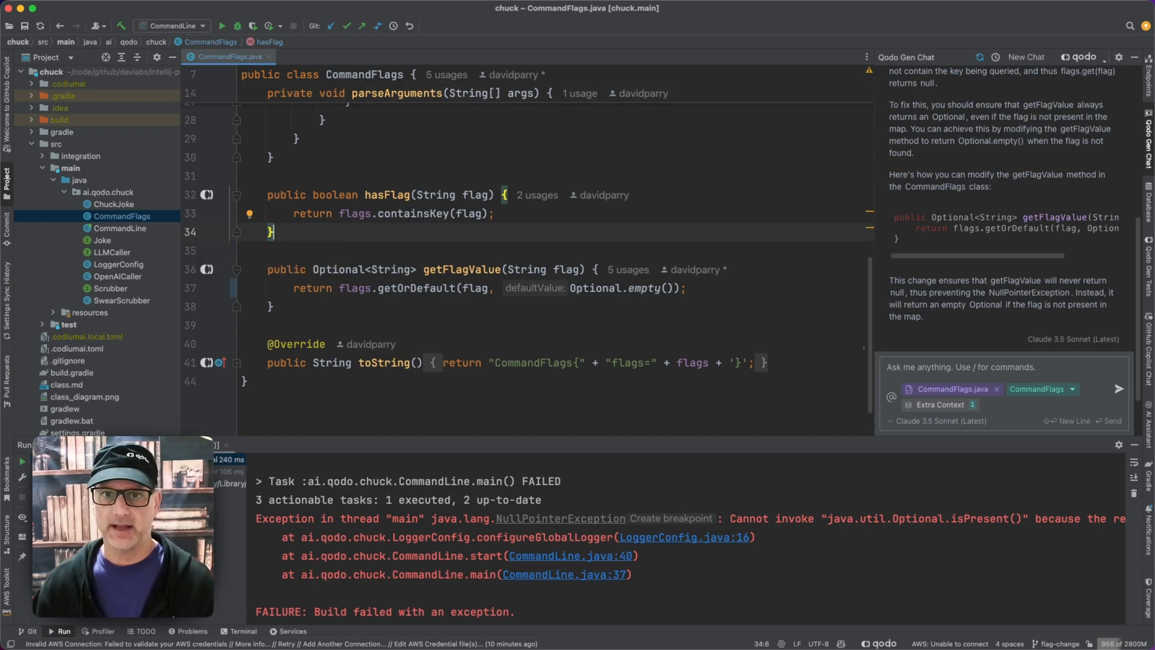
left_click(220, 26)
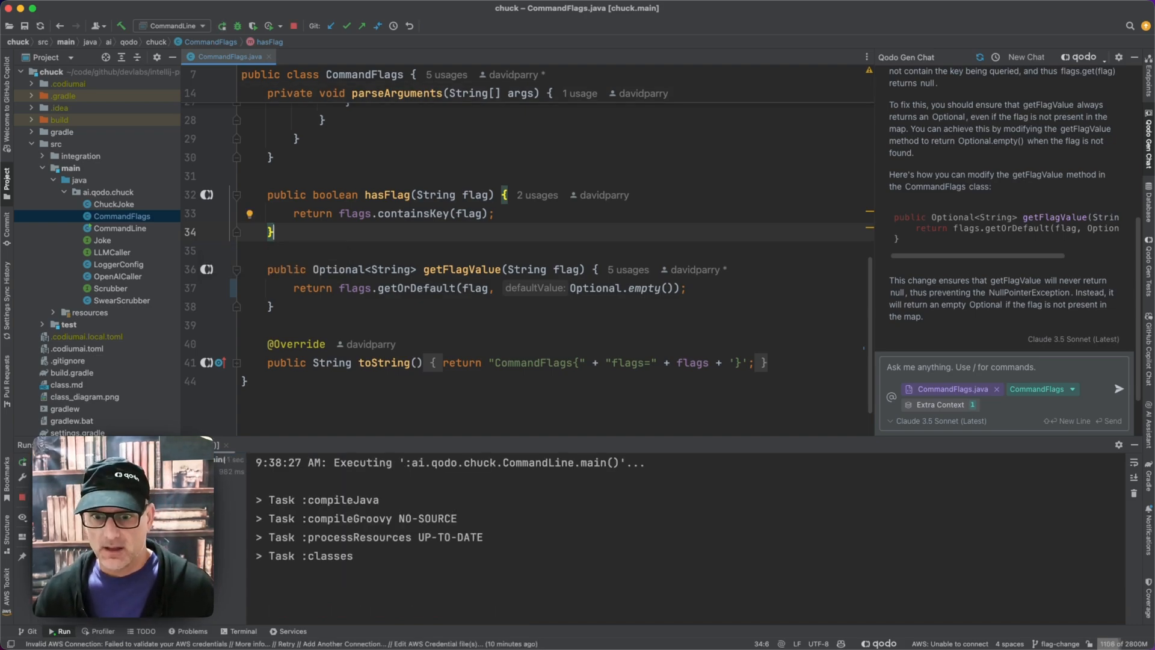